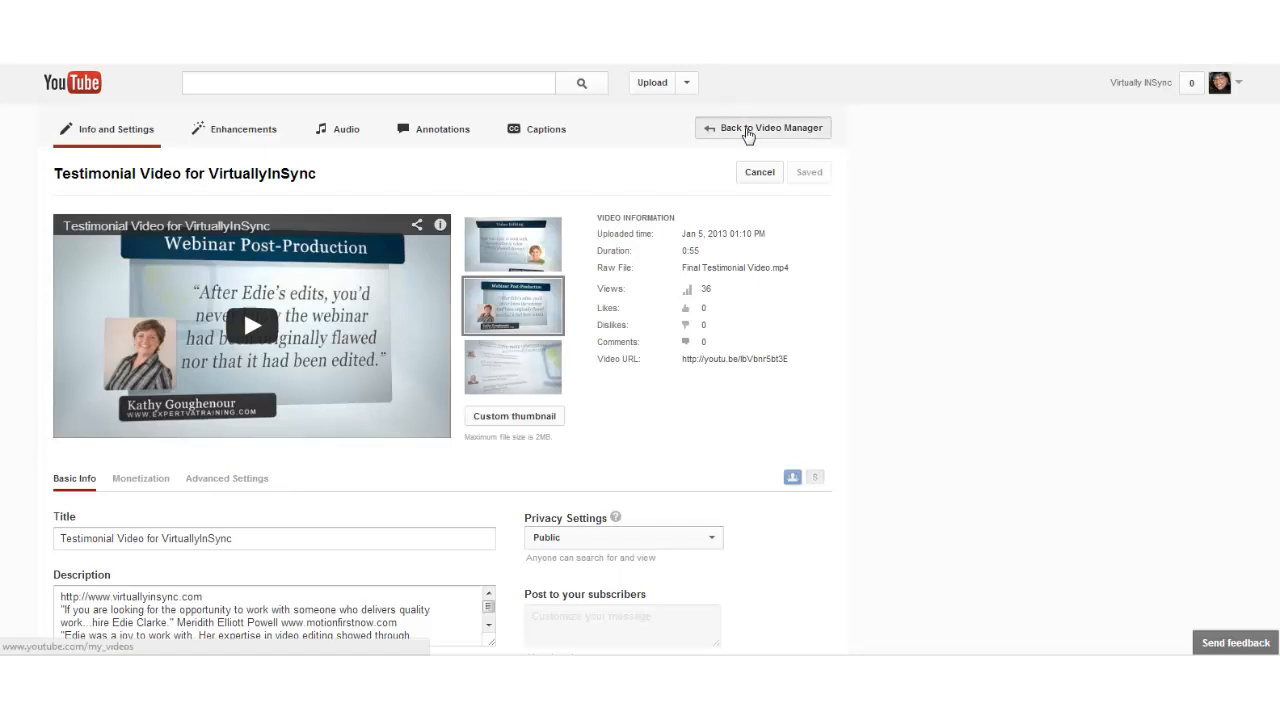
- Return to the Uploads list and reopen the testimonial video's edit page
click(770, 128)
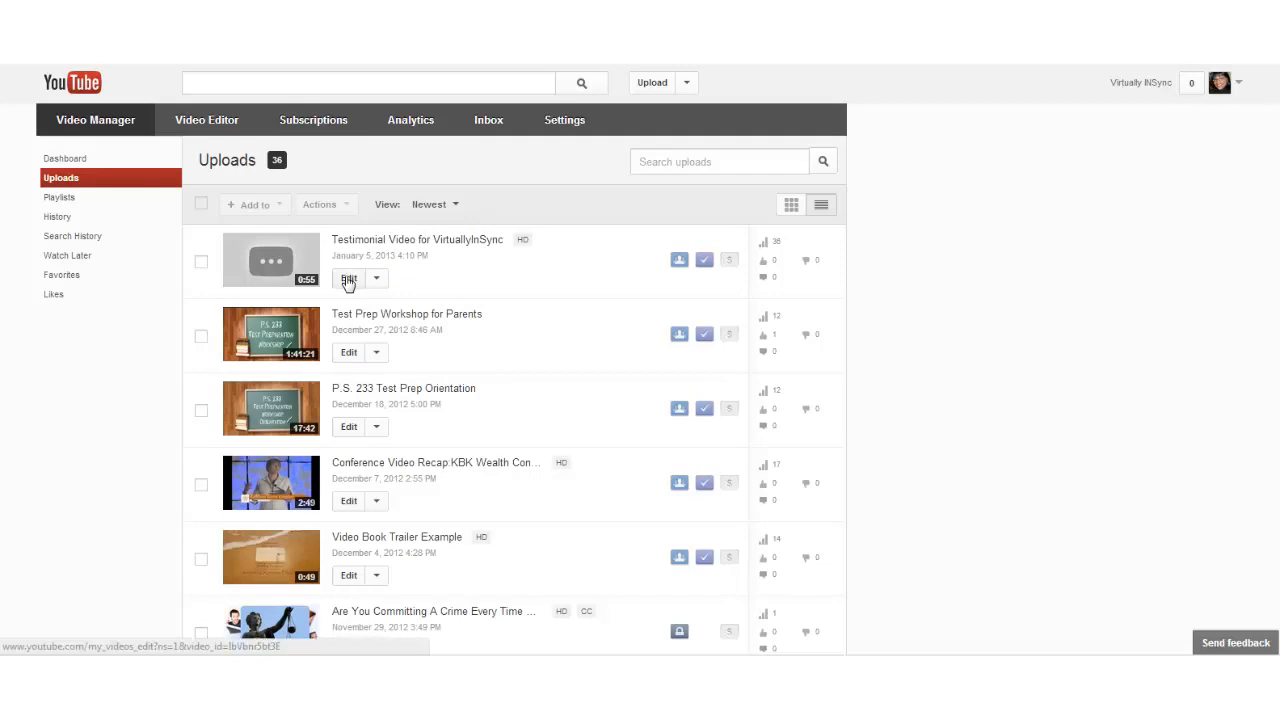
click(348, 279)
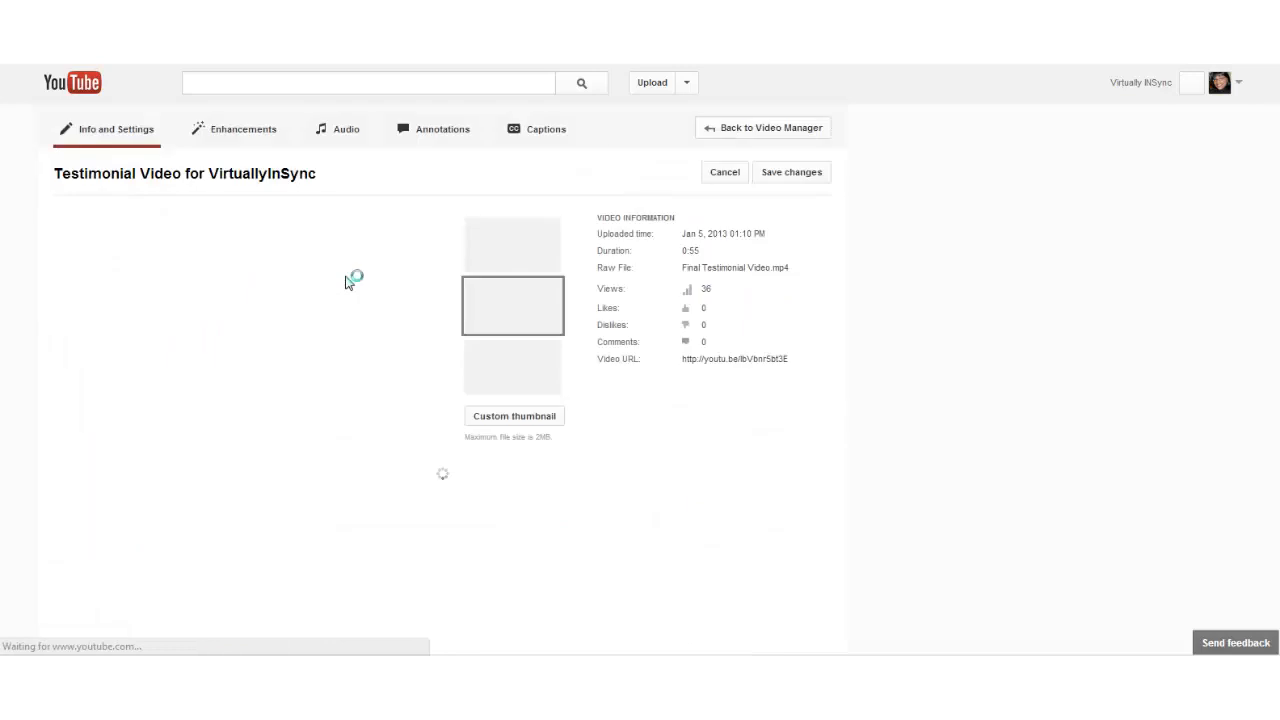
click(791, 172)
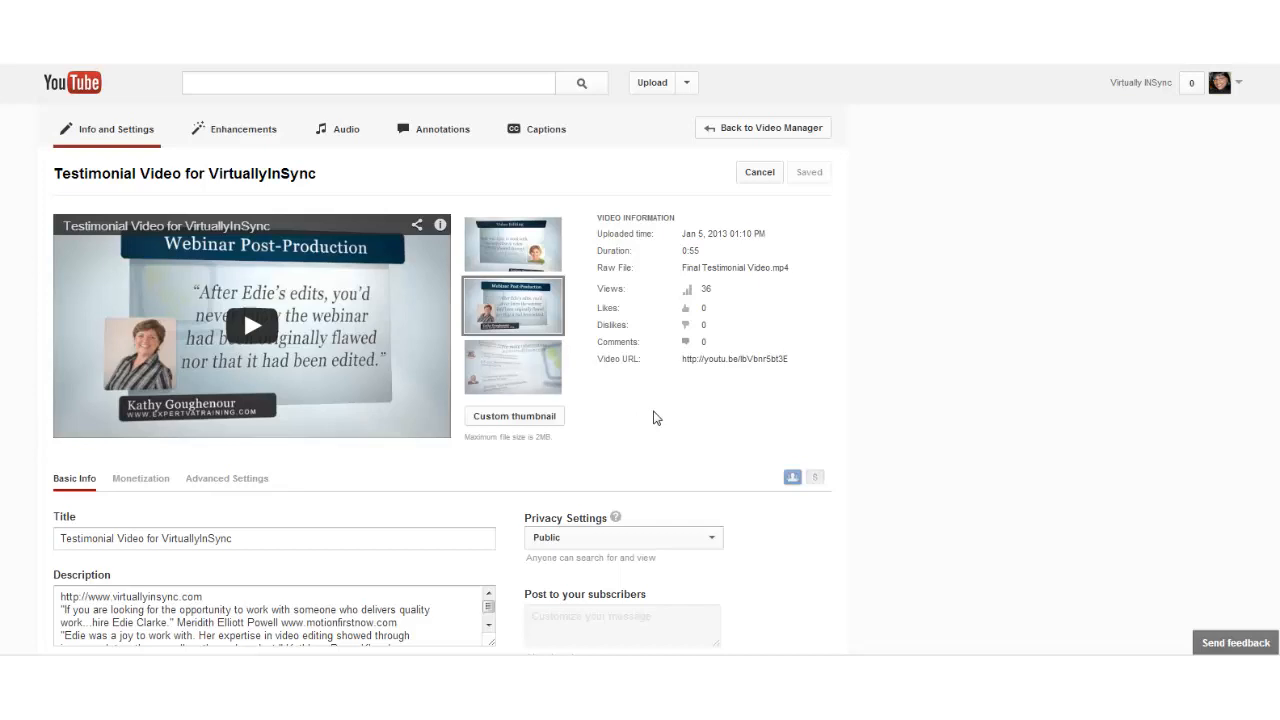
click(515, 415)
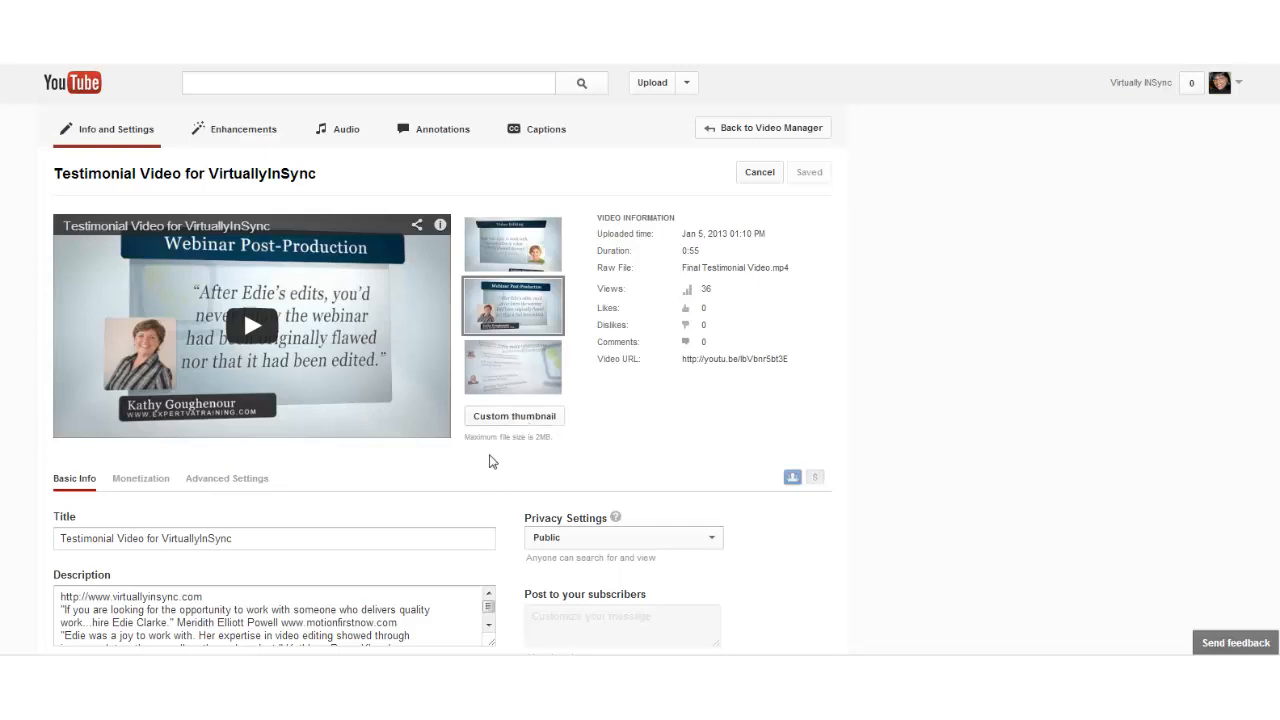
mouse_move(538, 440)
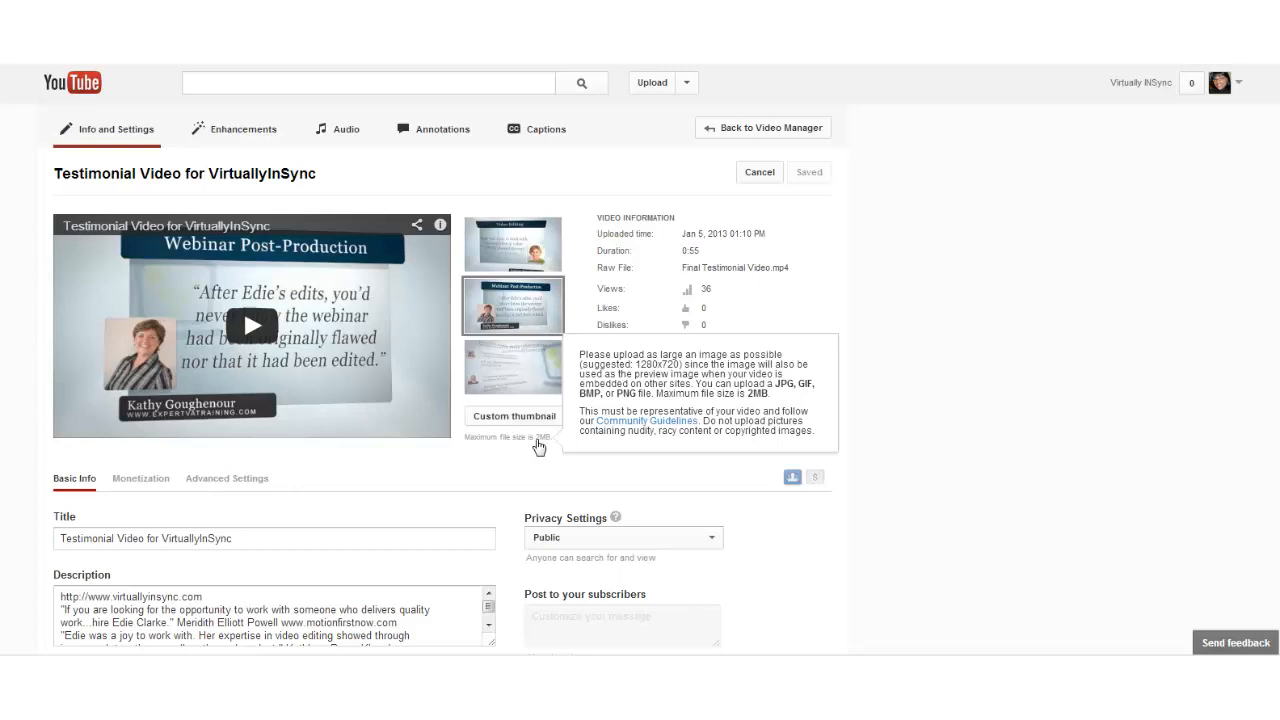
mouse_move(490, 480)
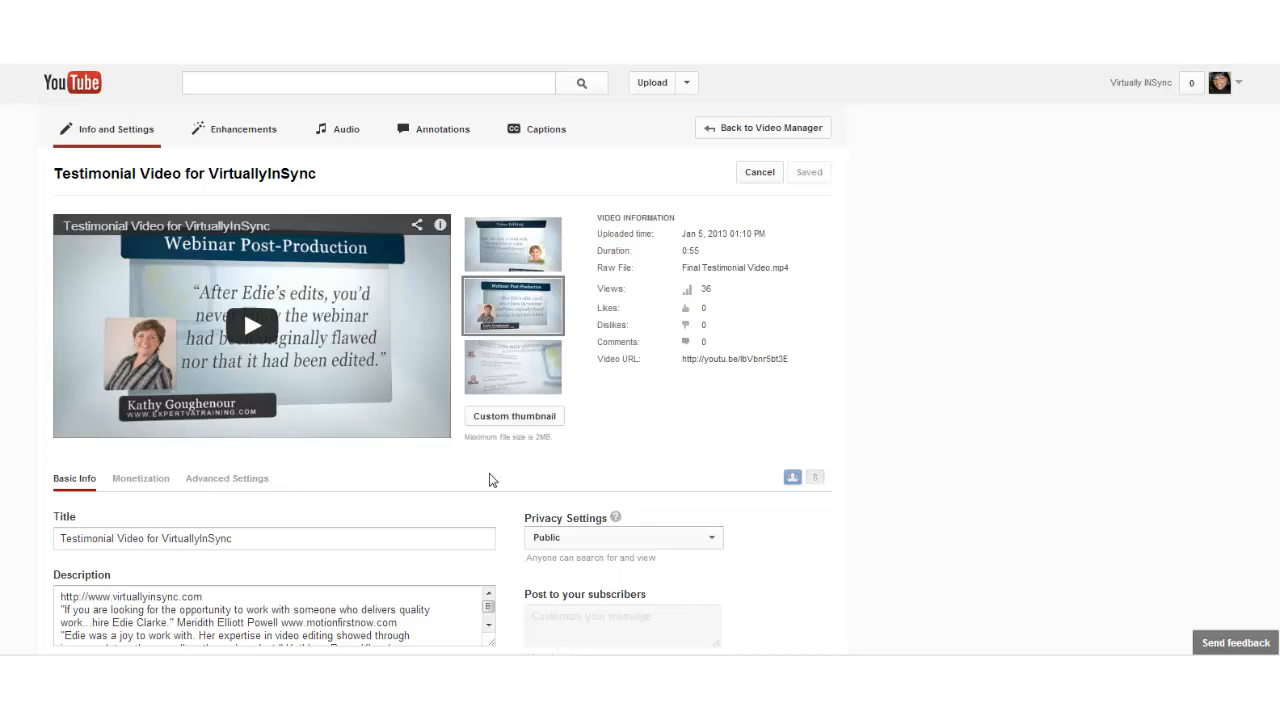
- Play the testimonial preview and pause it at 0:06 on the Virtually In Sync logo frame
click(251, 325)
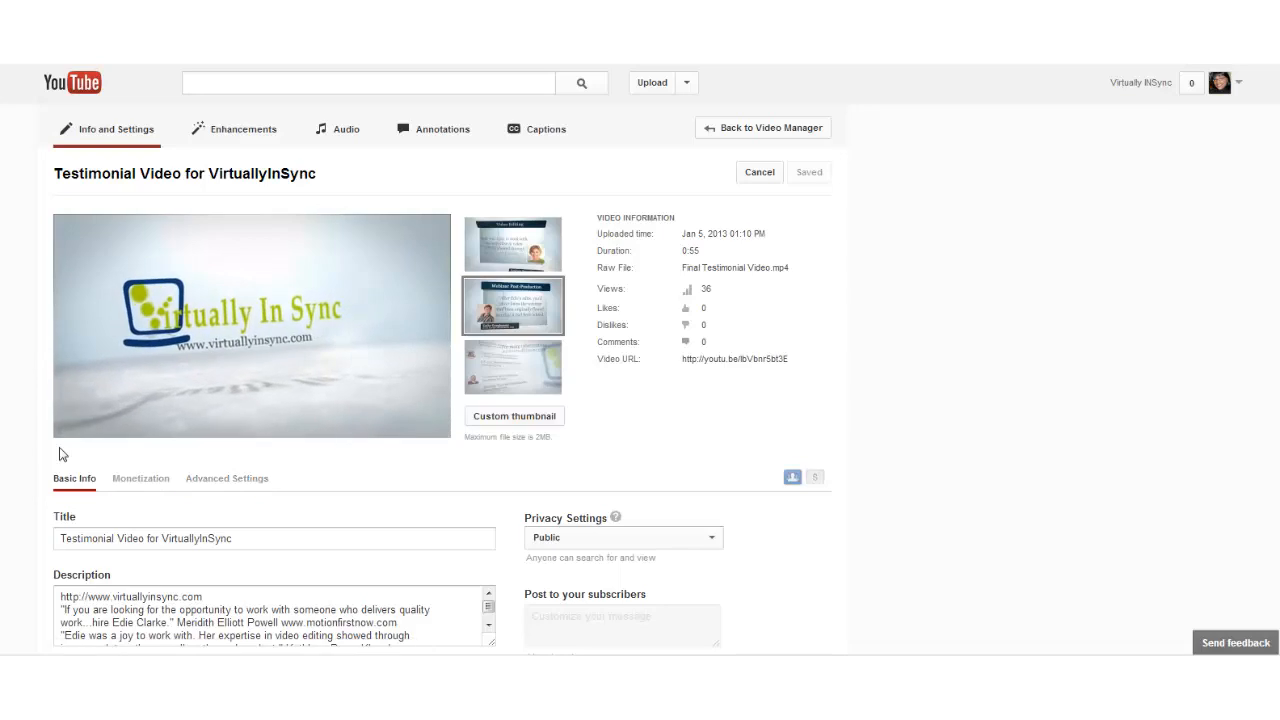
click(251, 325)
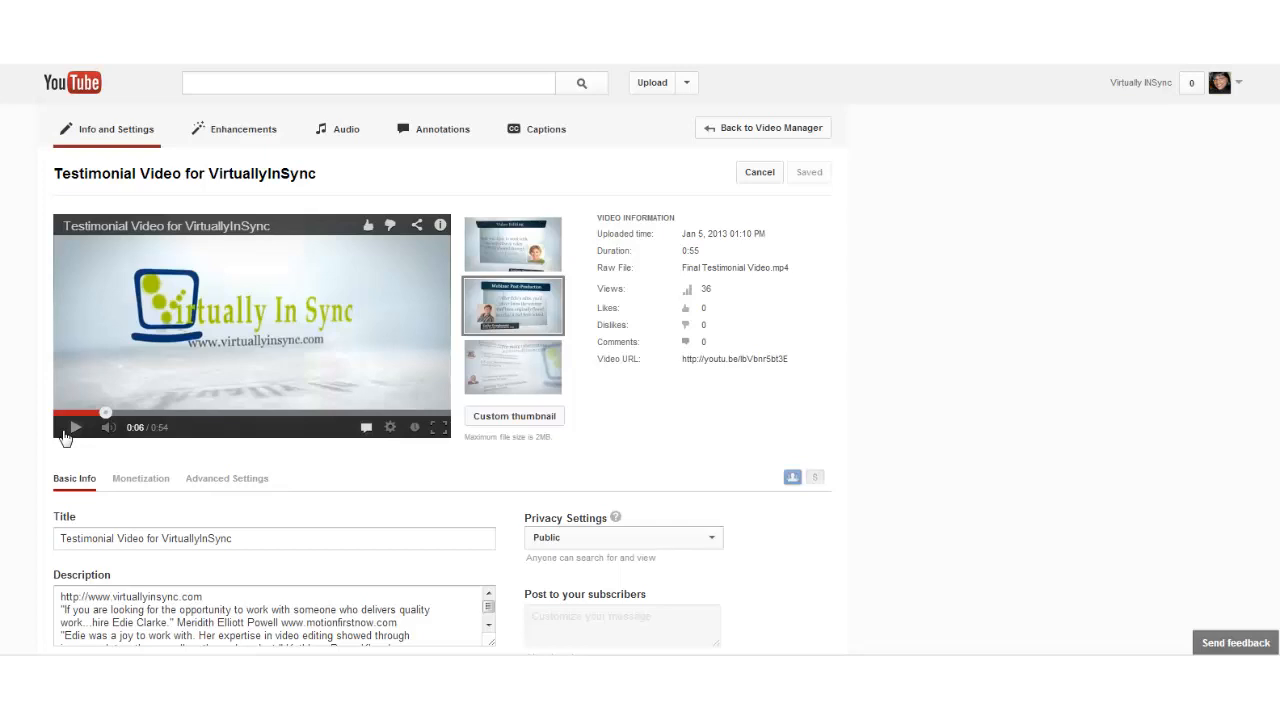
mouse_move(22, 603)
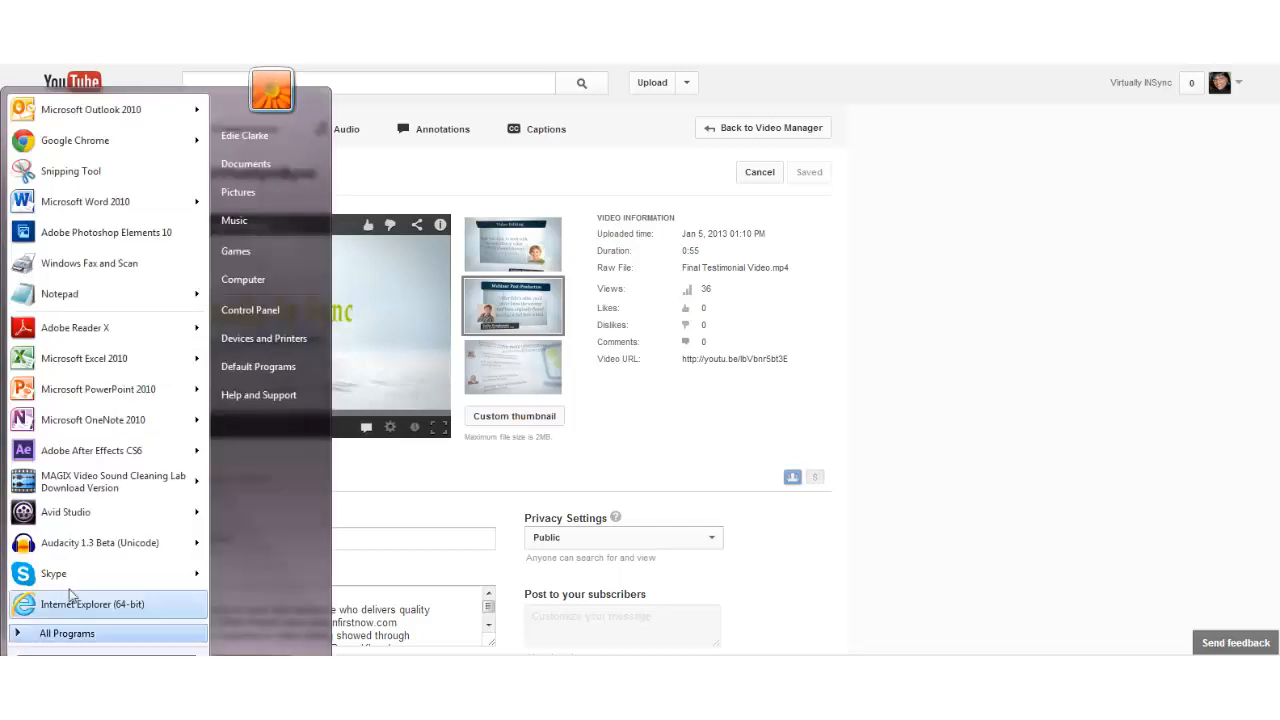
- Capture the logo frame with Snipping Tool, save it as an image and close the tool
click(71, 171)
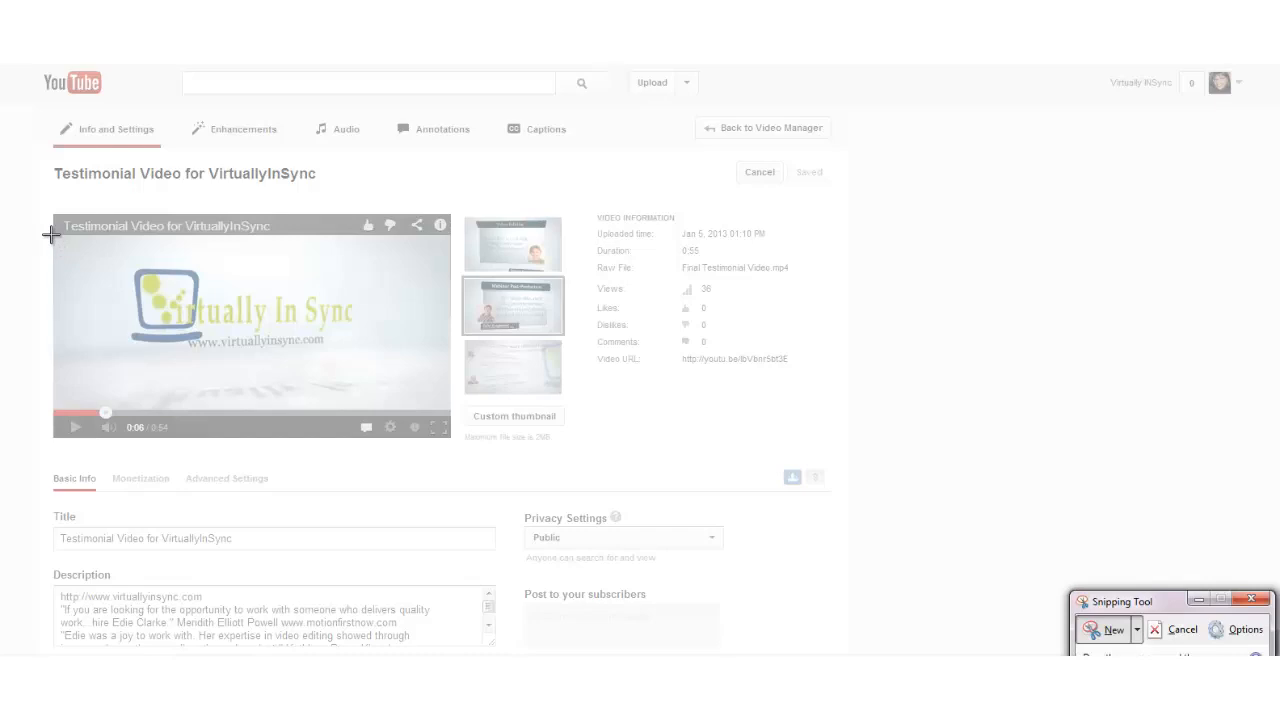
drag(50, 232, 200, 320)
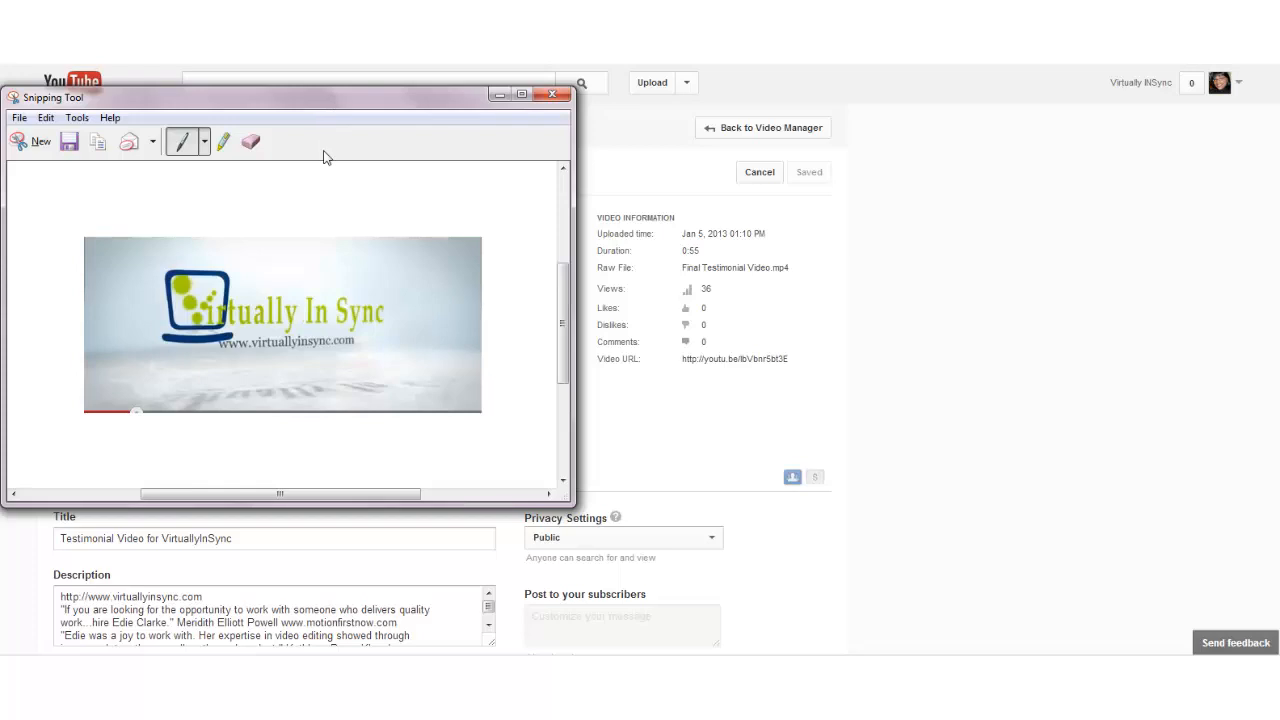
mouse_move(70, 142)
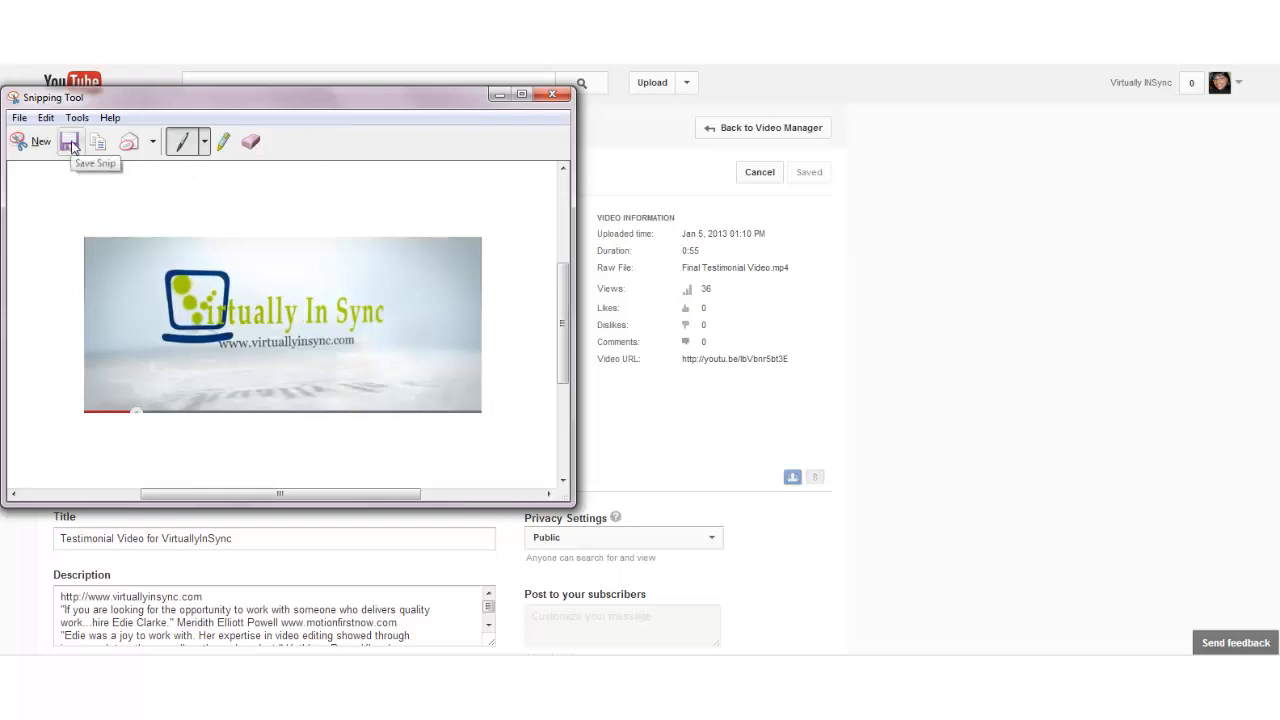
click(69, 141)
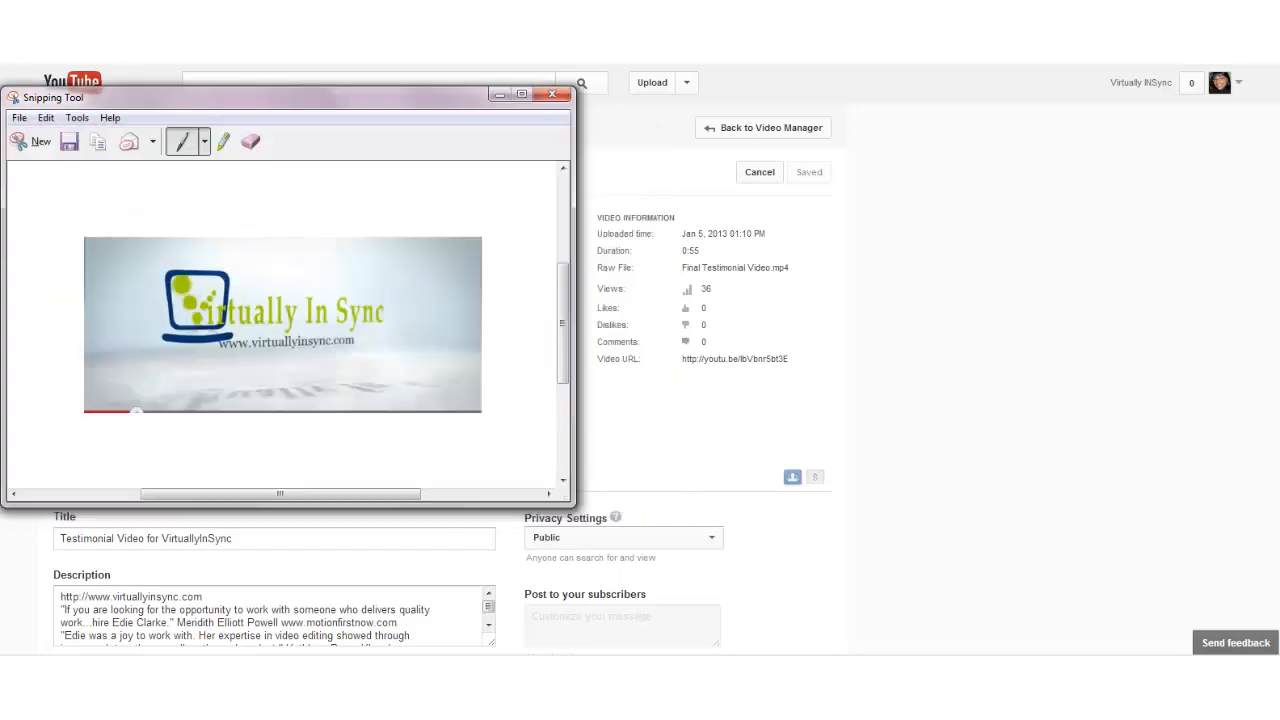
click(551, 94)
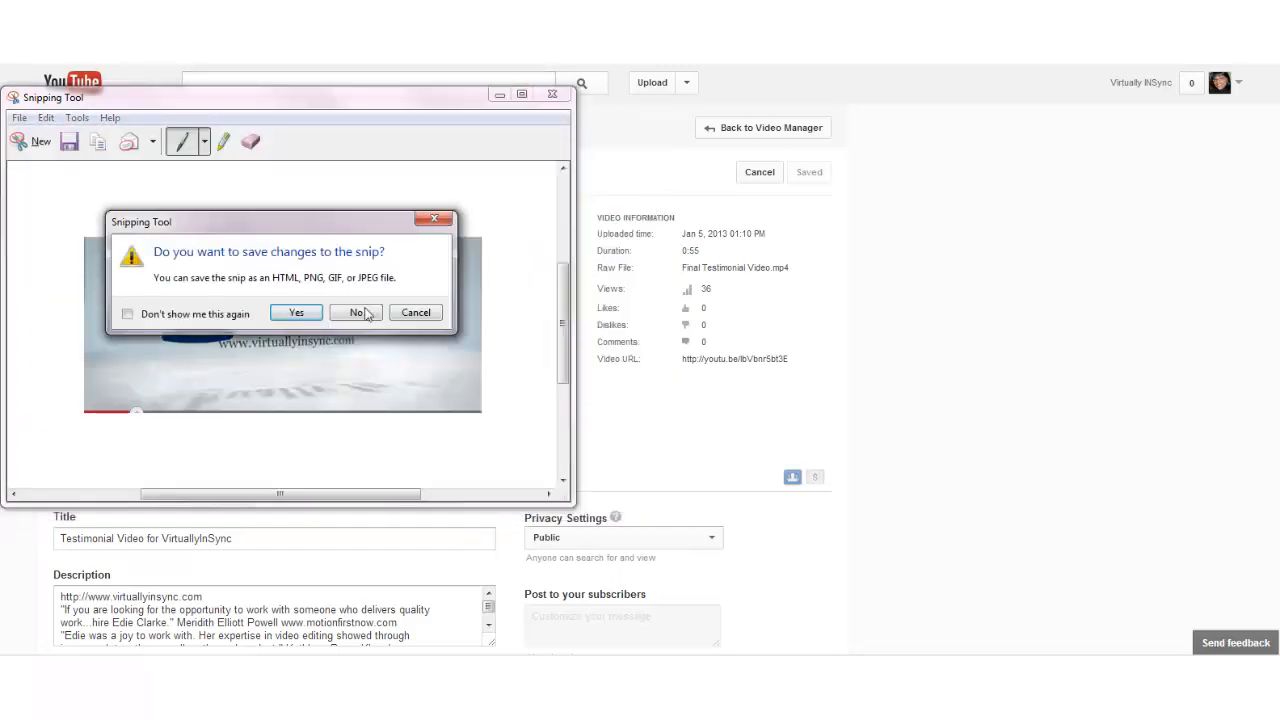
click(356, 312)
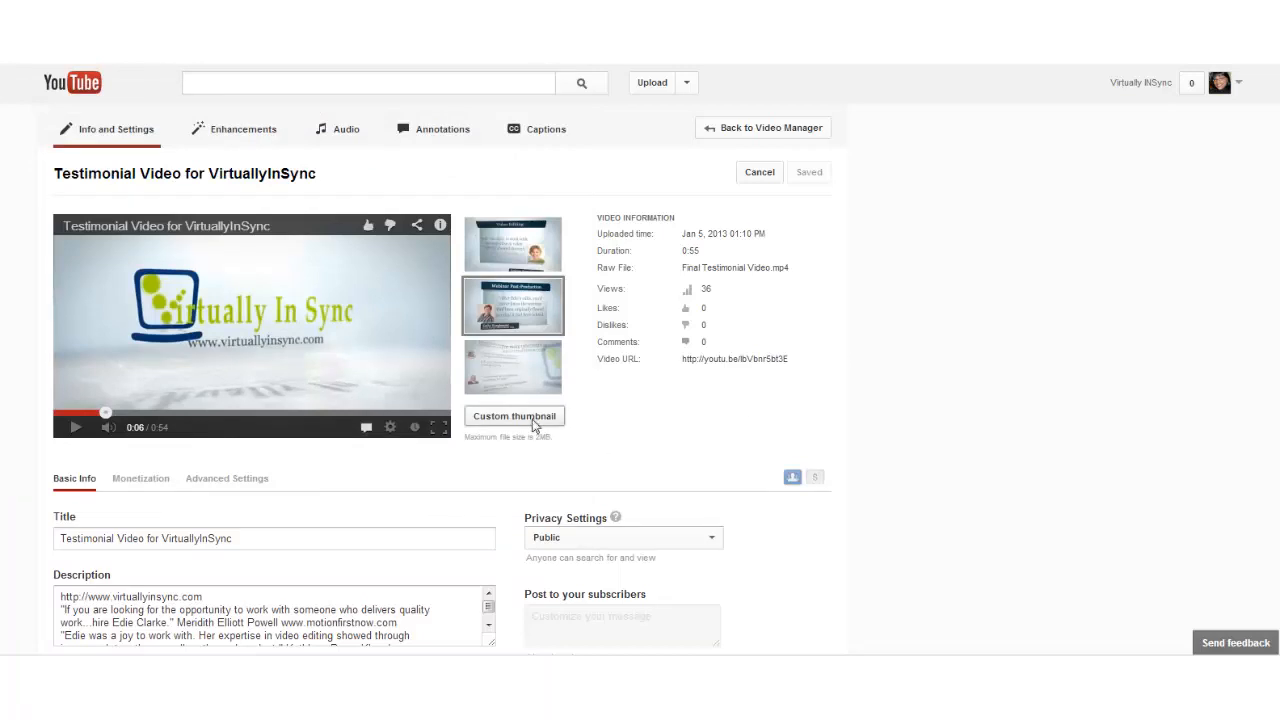
- Upload 'testimonial thumbnail large.JPG' as the video's custom thumbnail
click(514, 416)
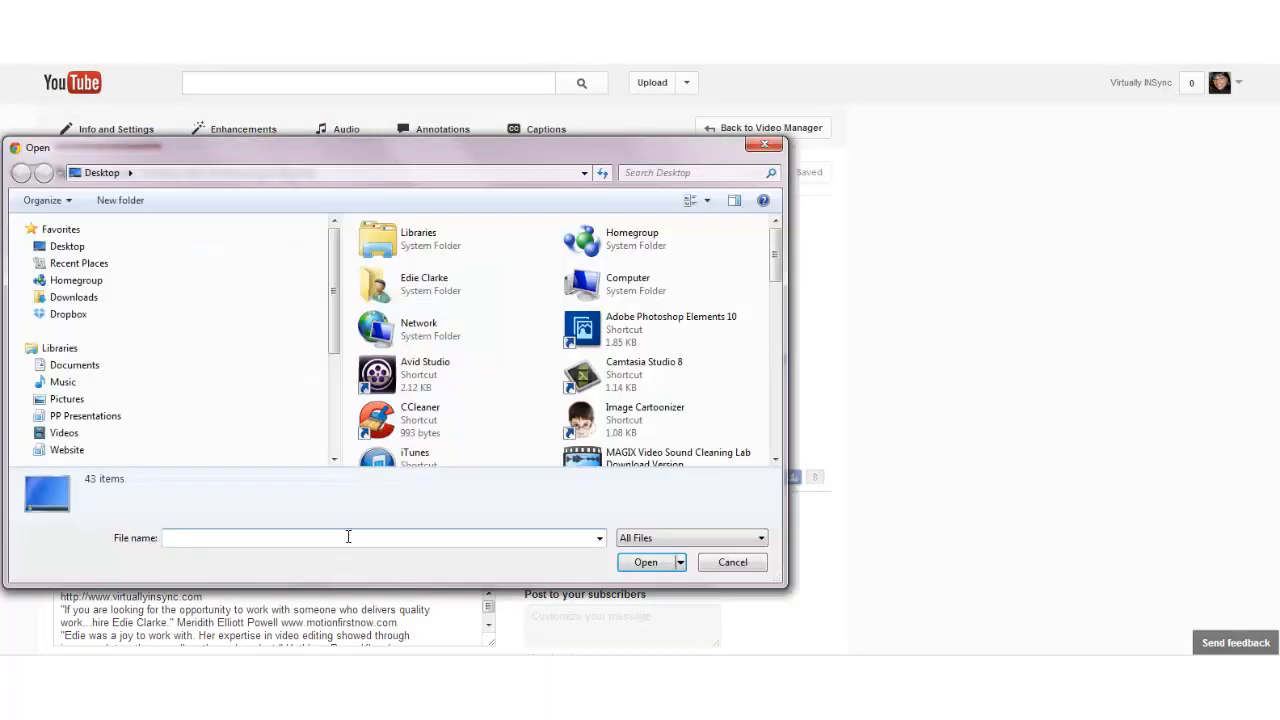
text(te)
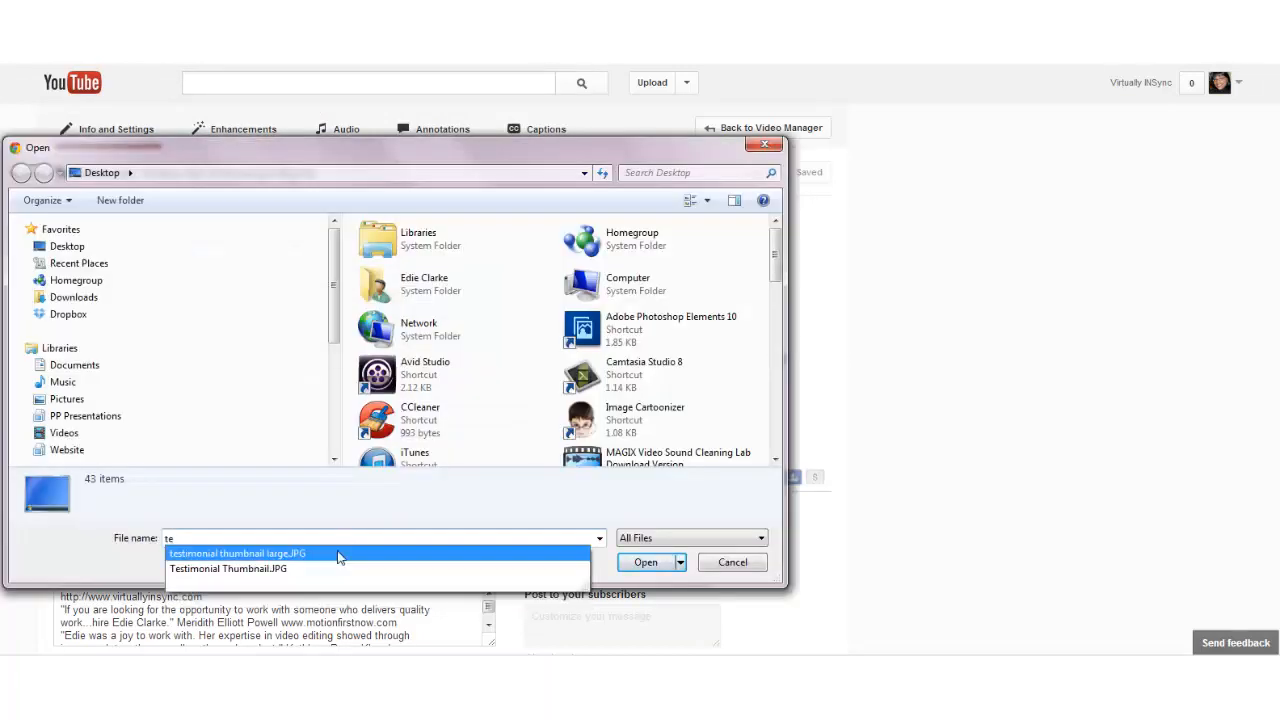
click(237, 553)
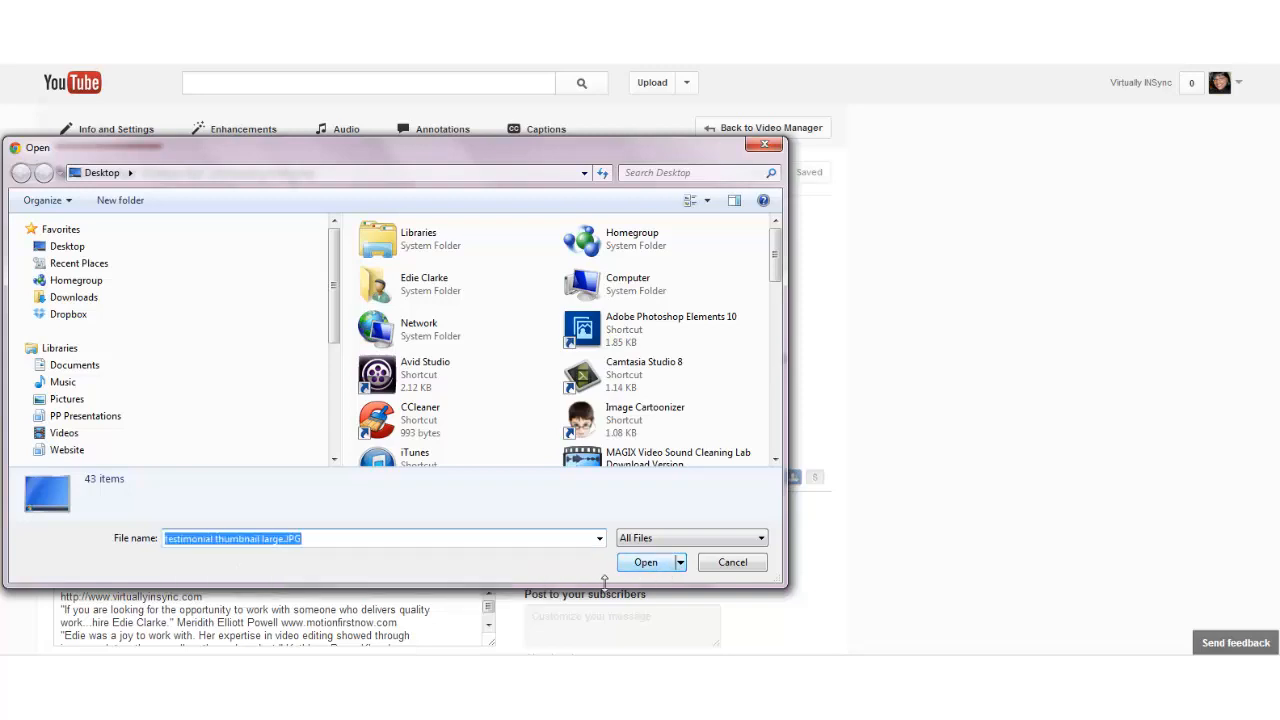
click(645, 562)
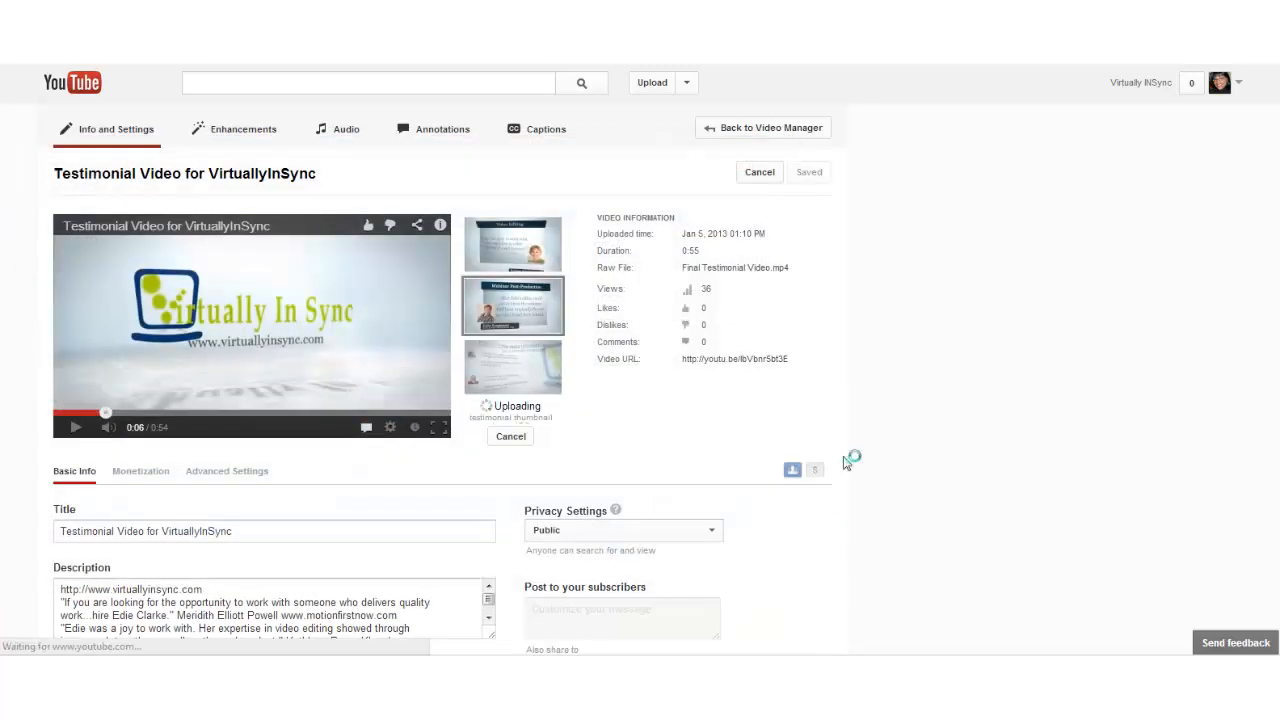
mouse_move(905, 363)
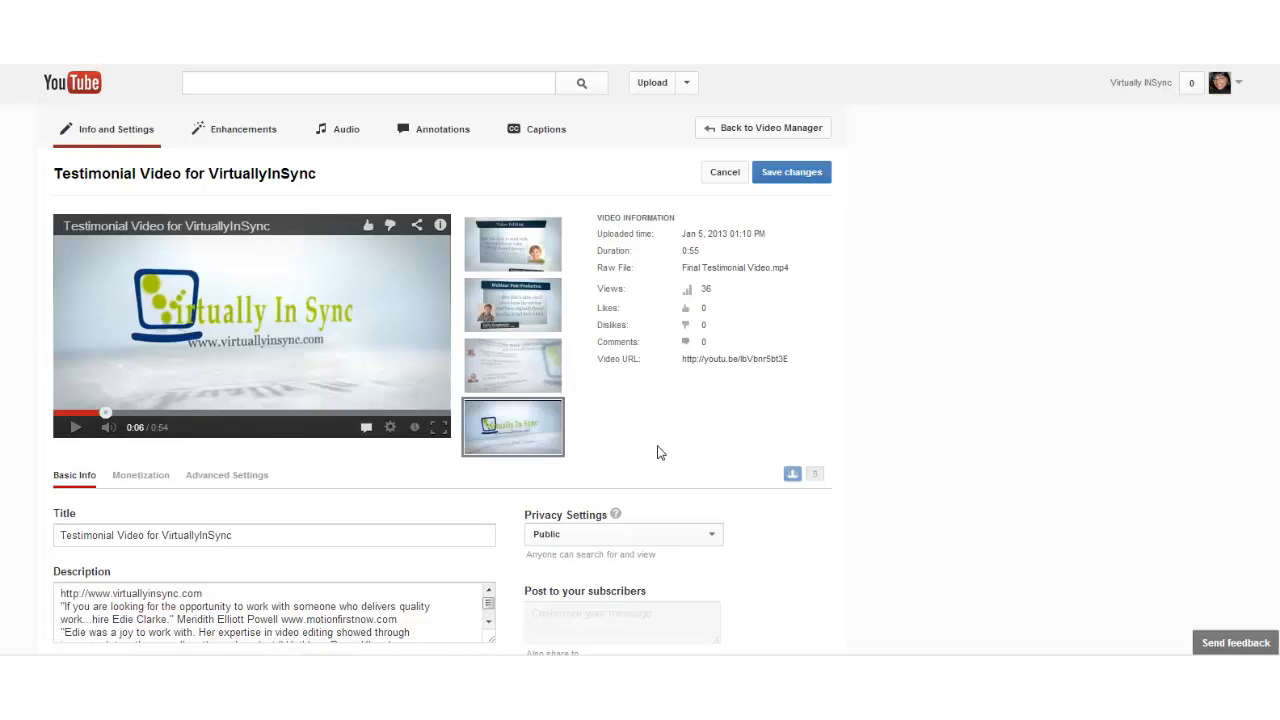
mouse_move(630, 438)
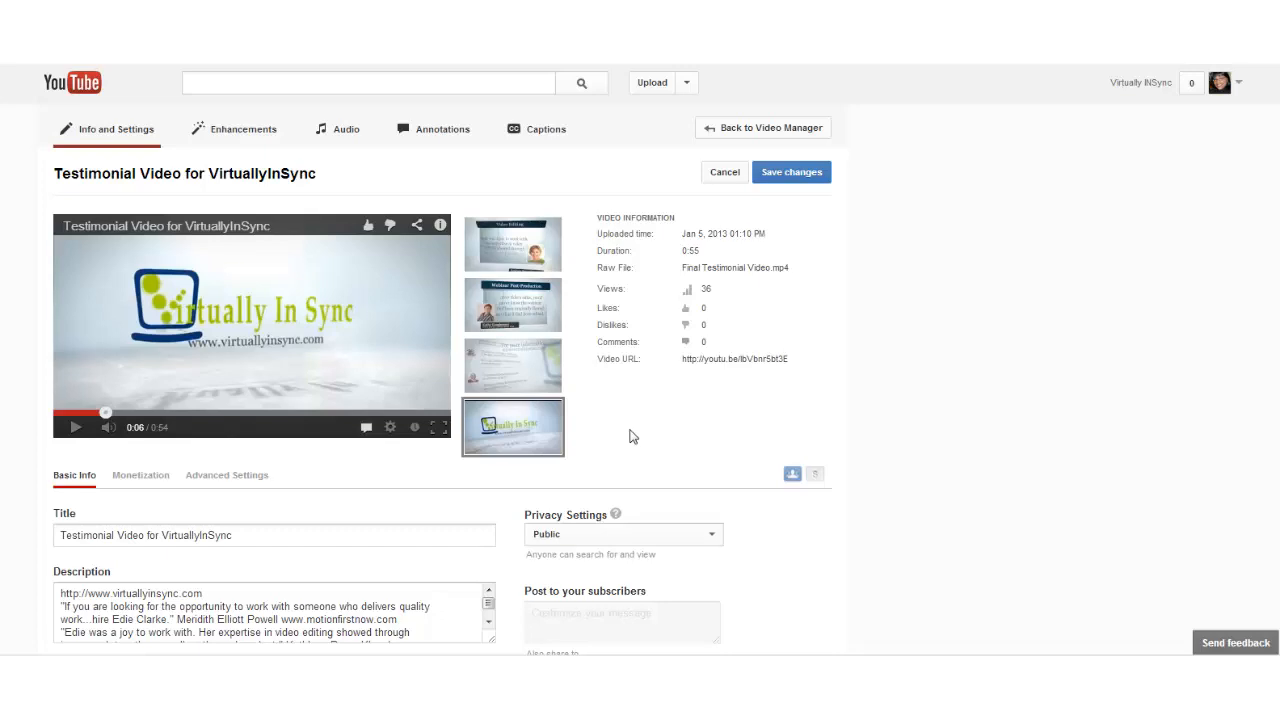
mouse_move(630, 438)
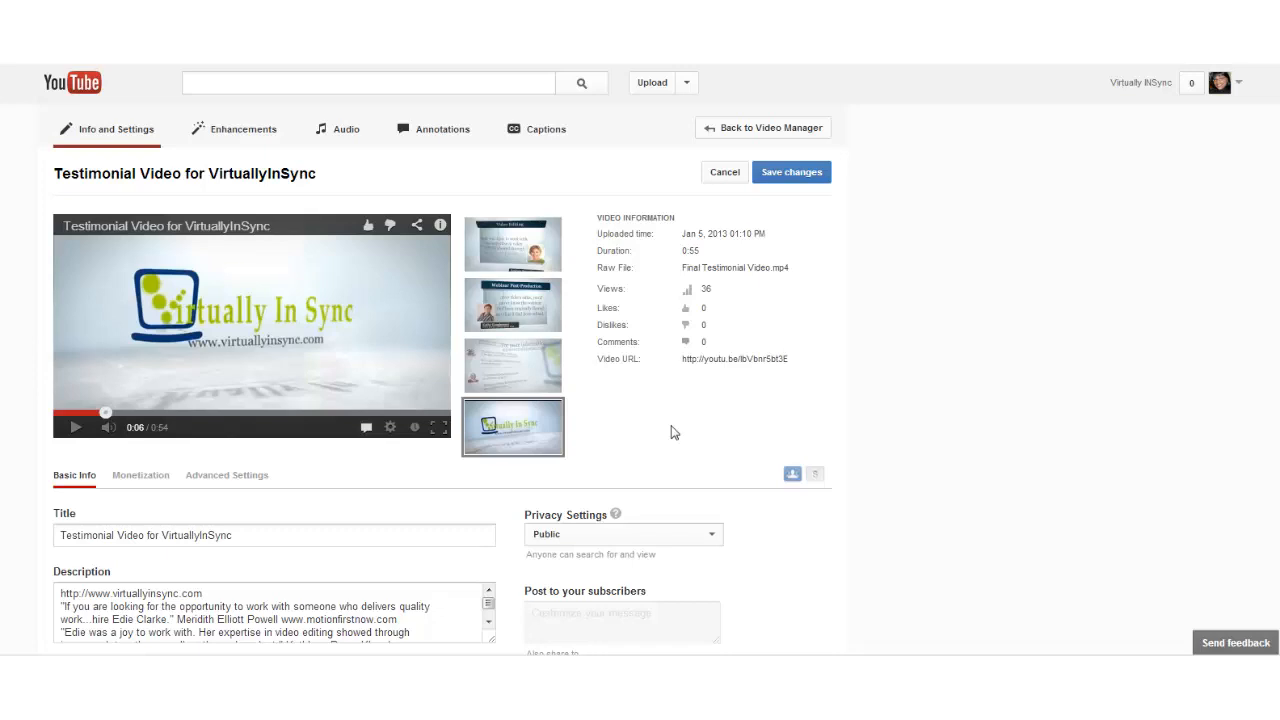
mouse_move(815, 192)
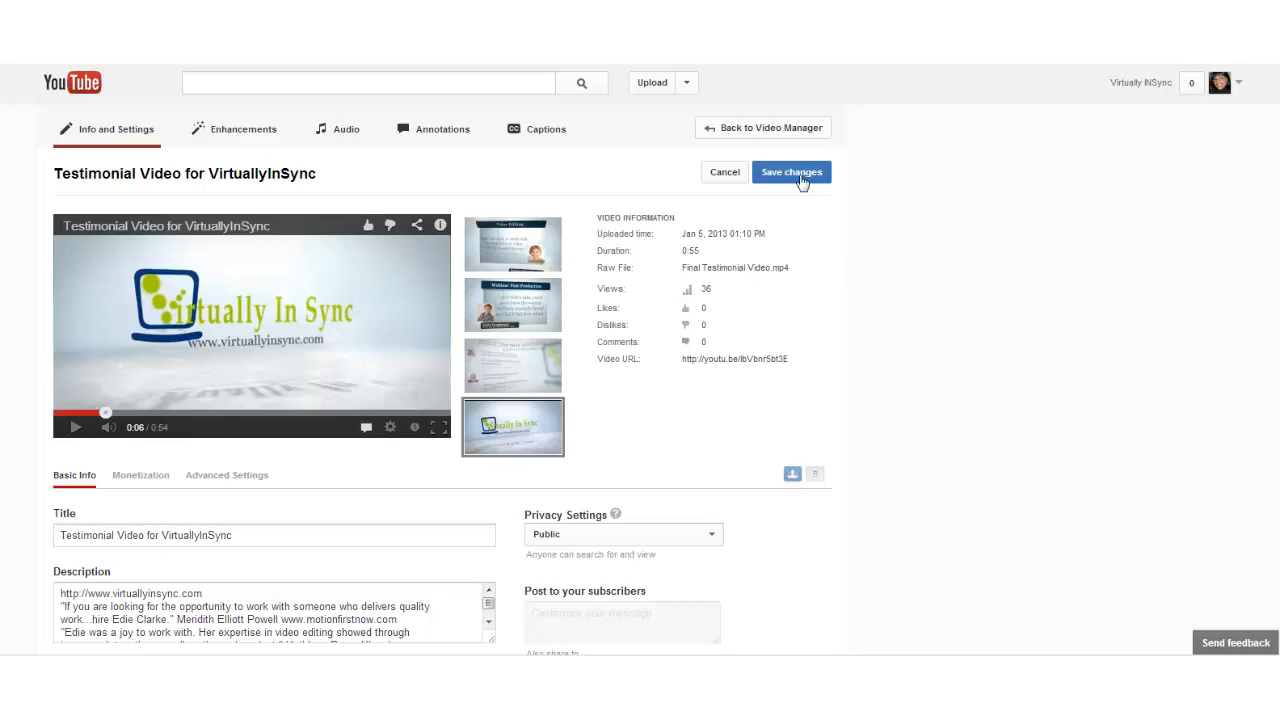
- Save the testimonial video with the new custom logo thumbnail selected
click(791, 172)
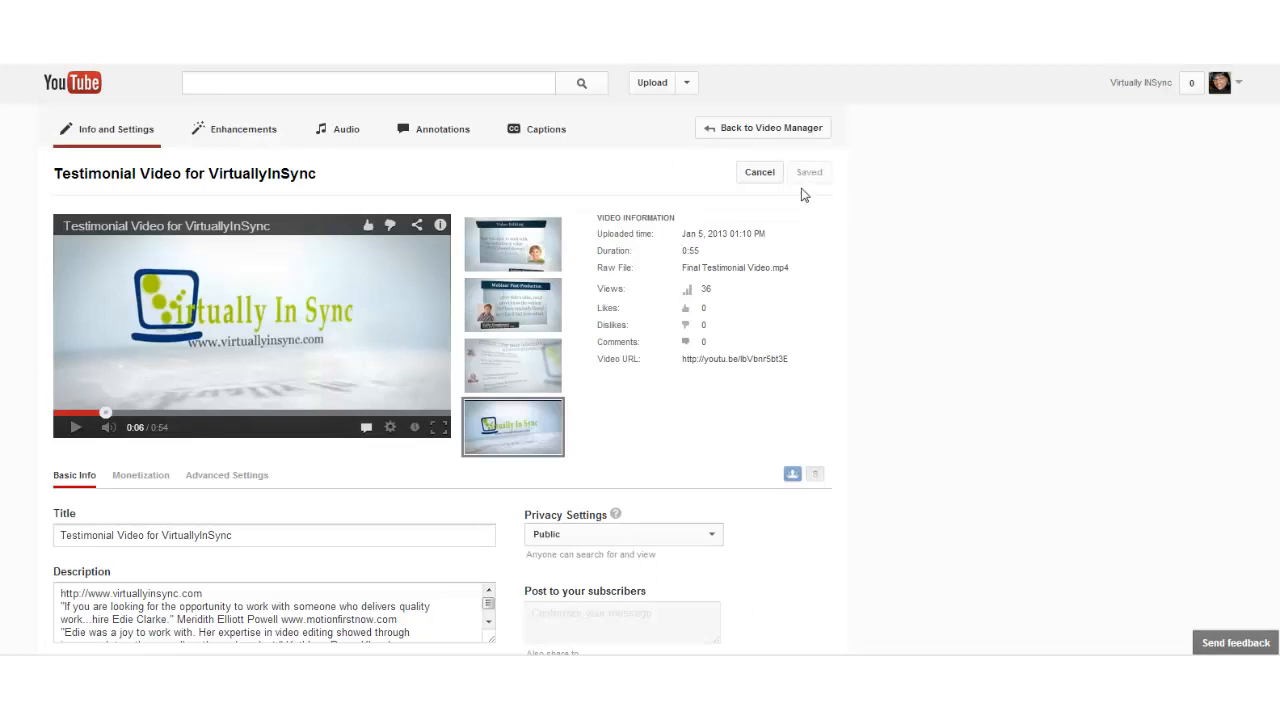
click(770, 128)
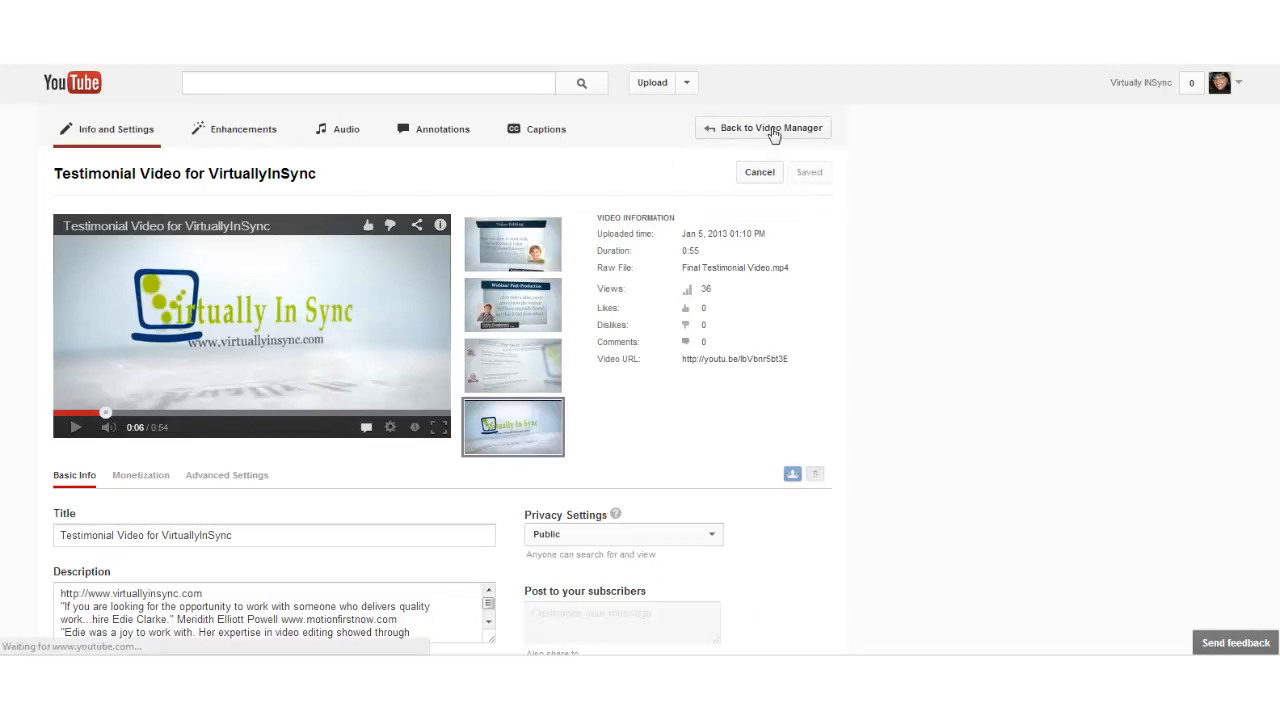
- Return to the Uploads list showing the testimonial's new thumbnail and scroll down the list
click(771, 127)
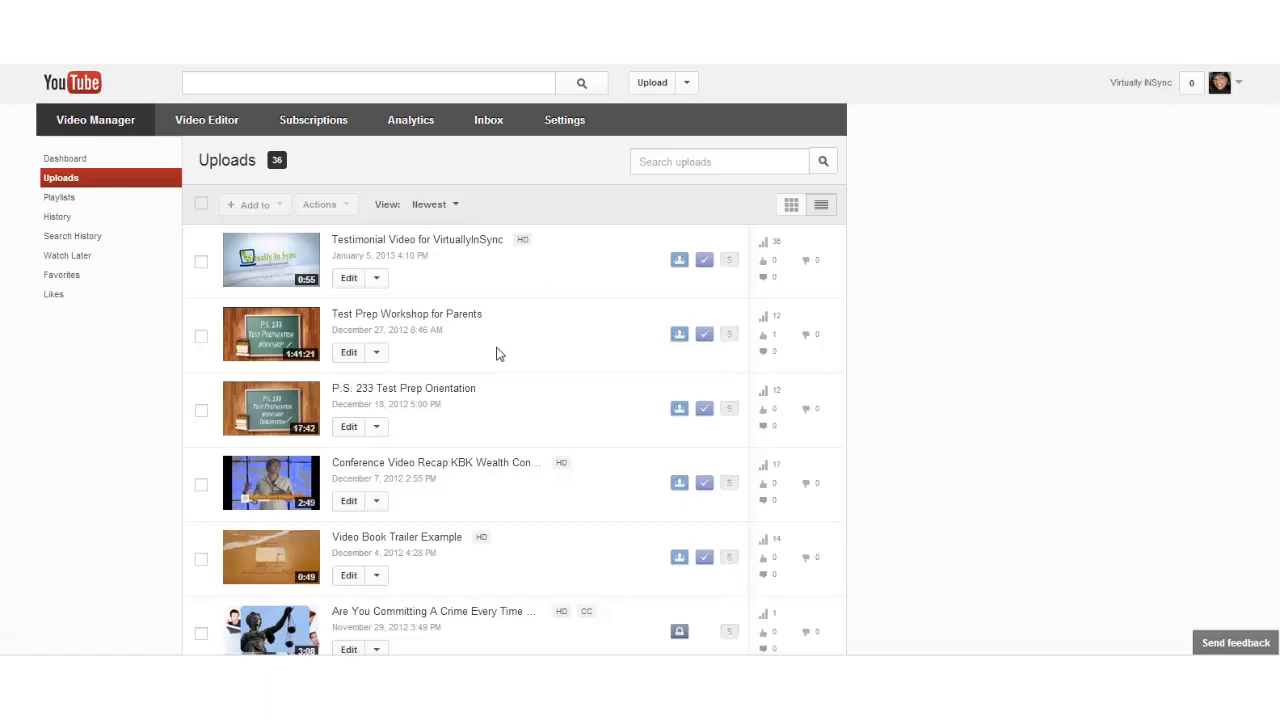
mouse_move(548, 360)
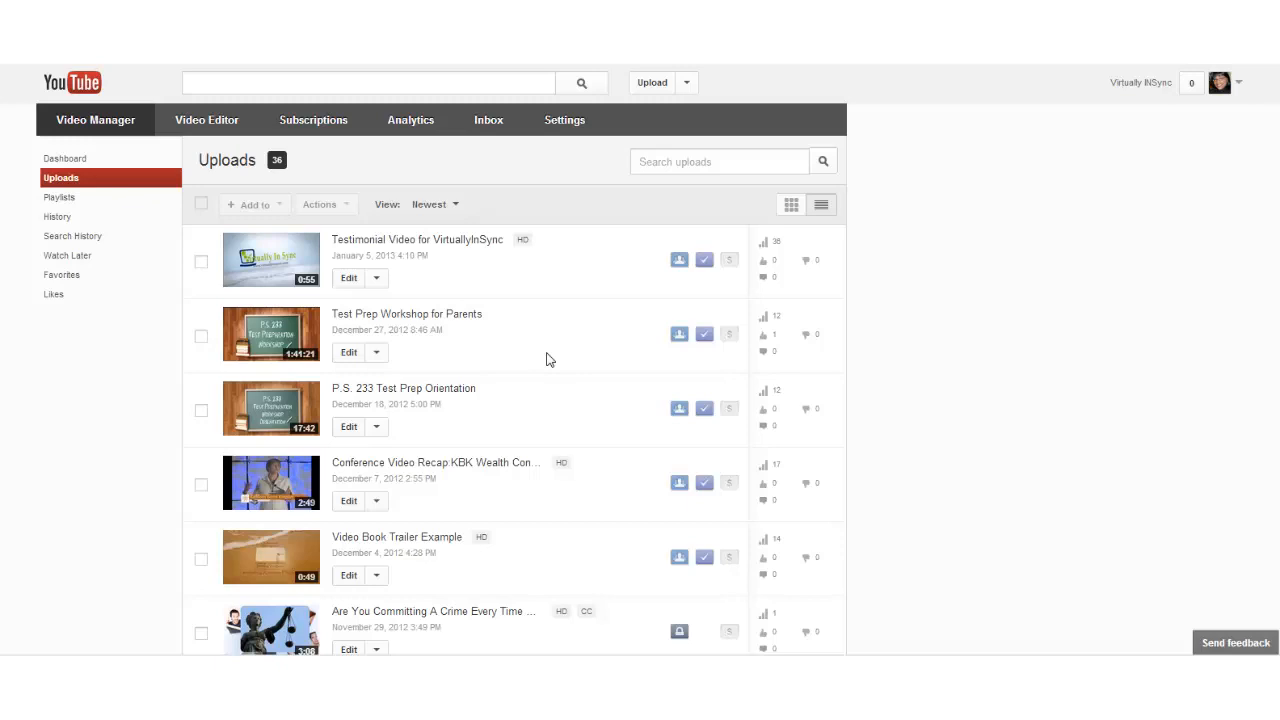
scroll(down, 3)
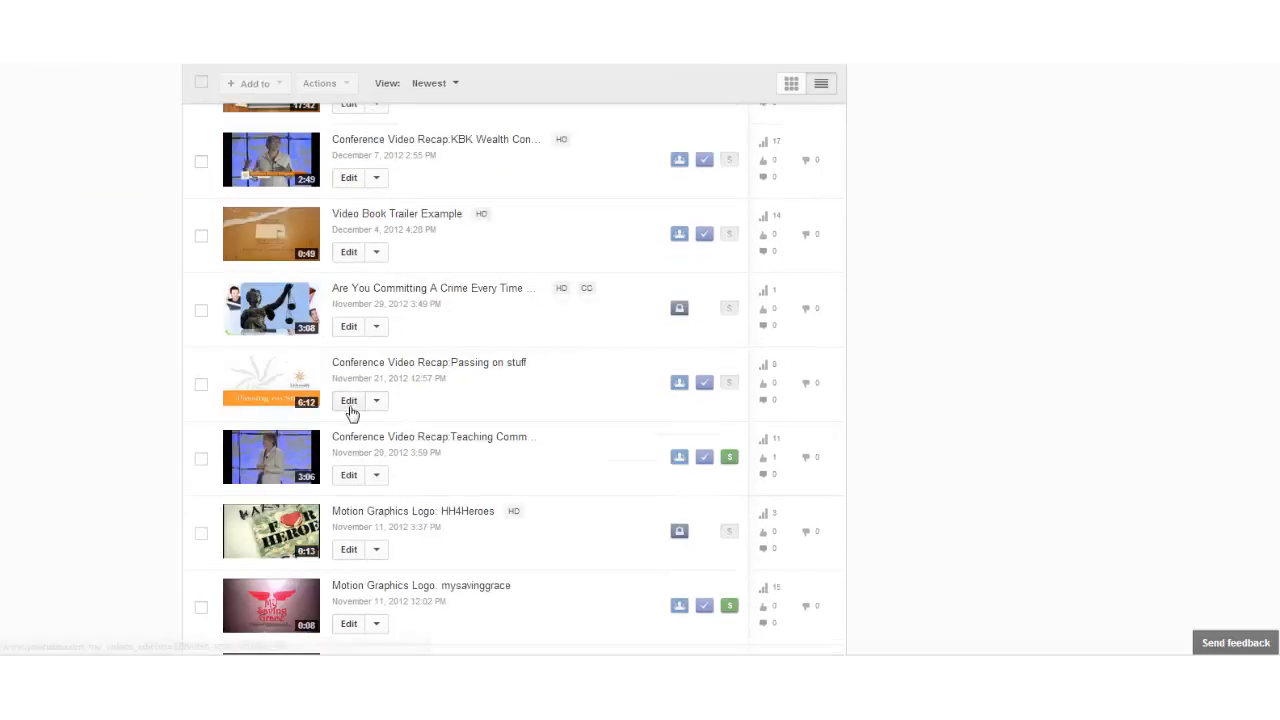
click(348, 400)
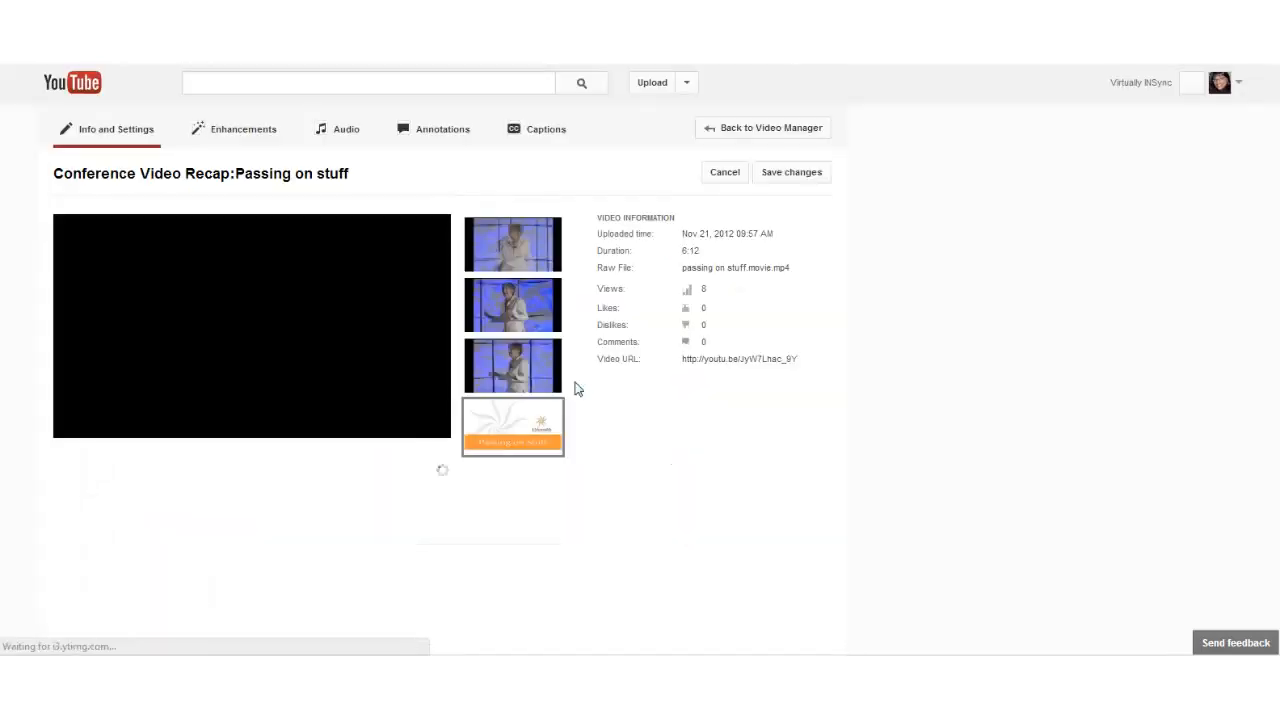
click(791, 172)
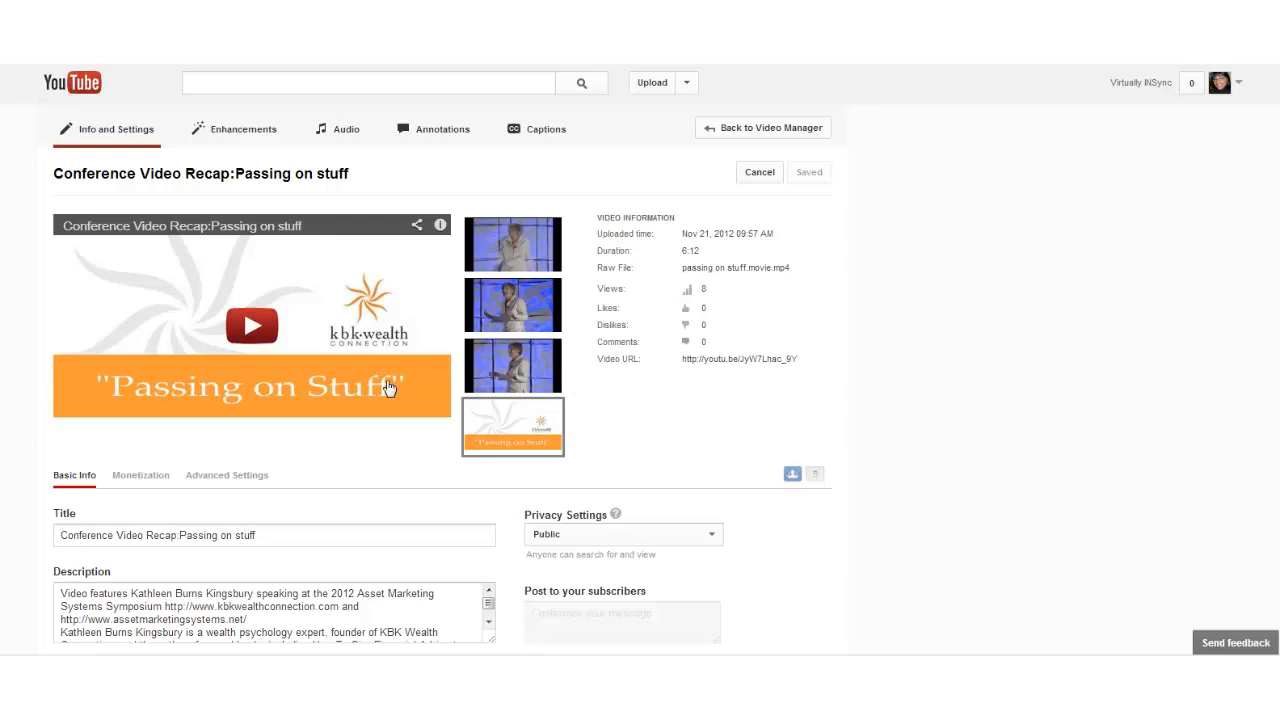
mouse_move(347, 400)
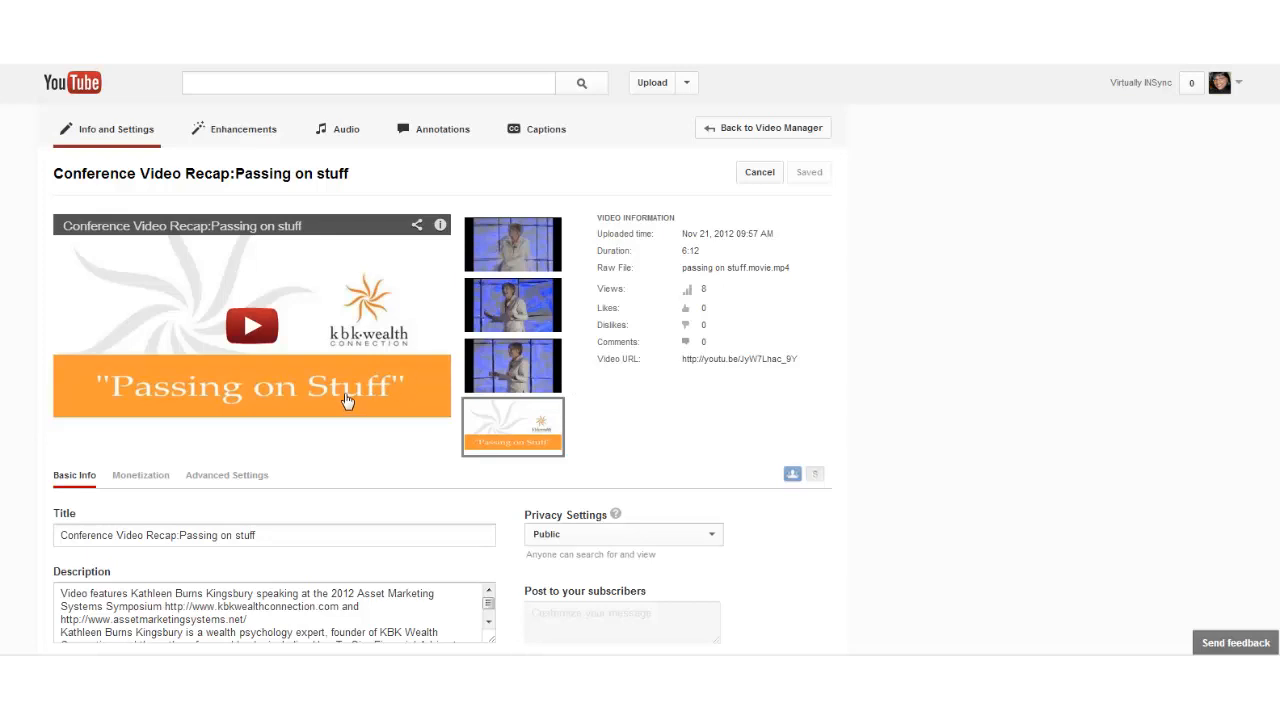
mouse_move(570, 464)
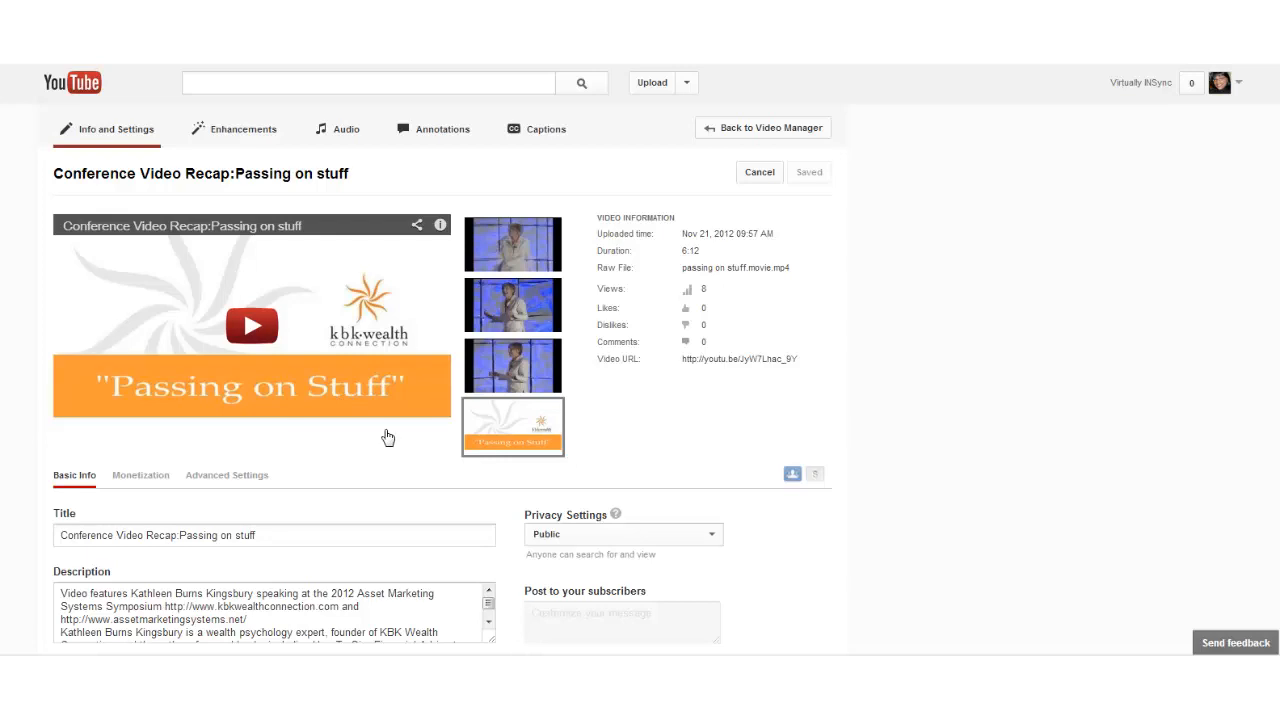
mouse_move(410, 464)
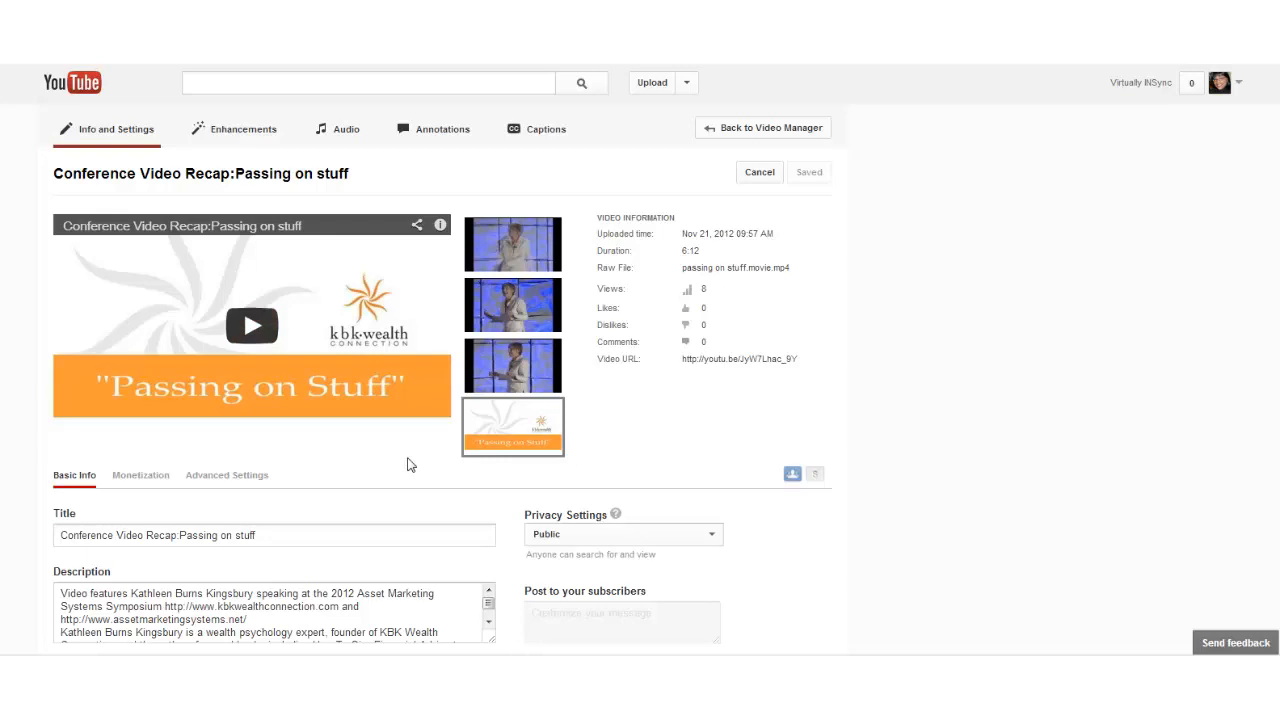
mouse_move(762, 128)
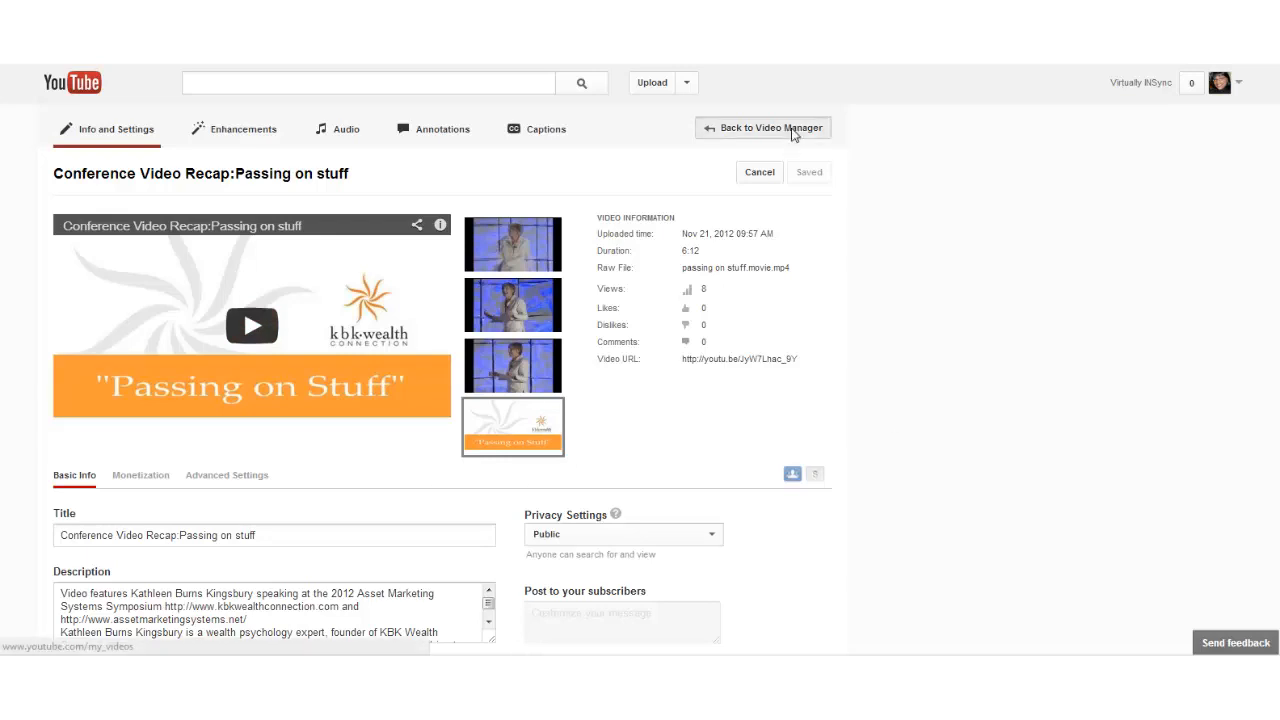
click(770, 128)
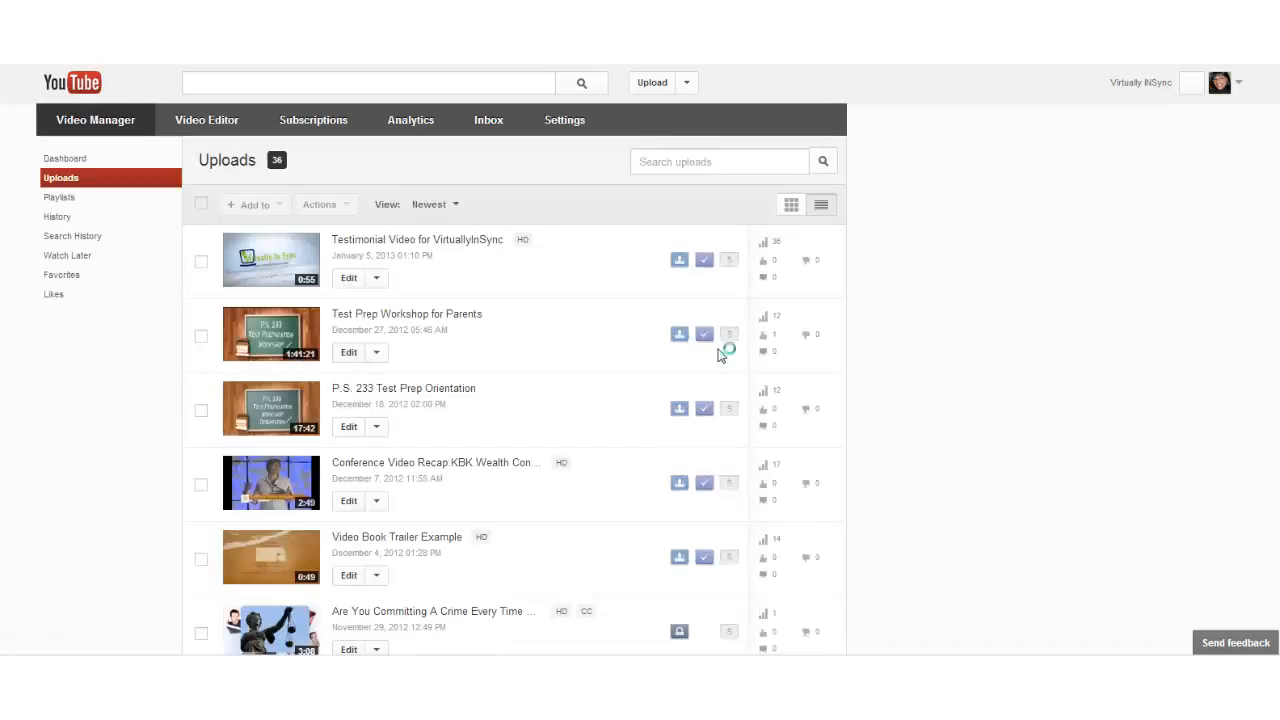